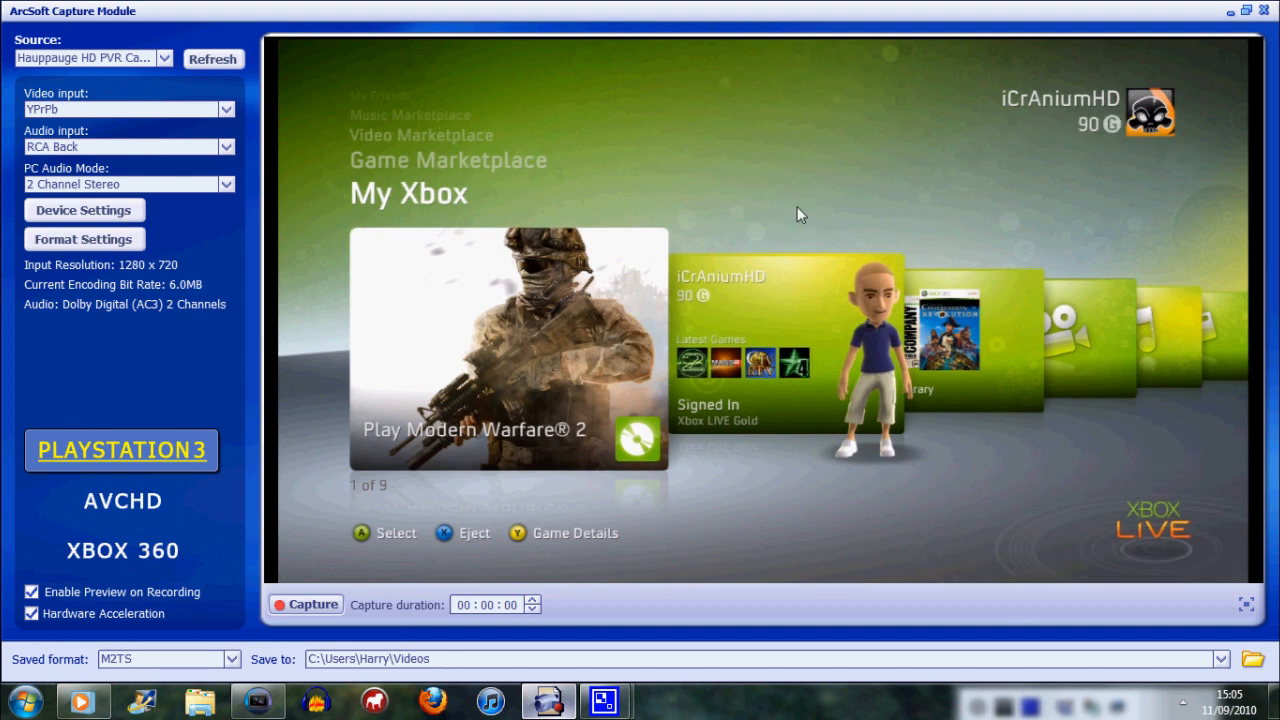
mouse_move(144, 128)
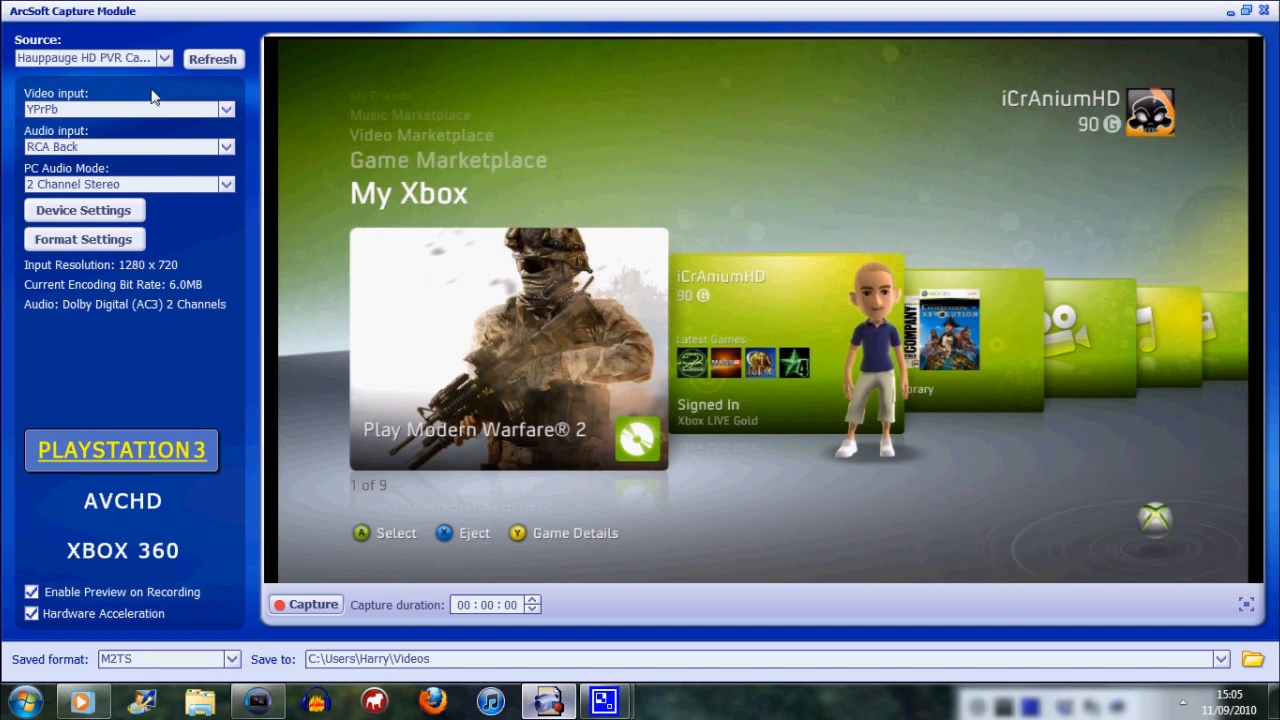
Re-detect capture sources and review the video input and PC audio mode options
left_click(212, 58)
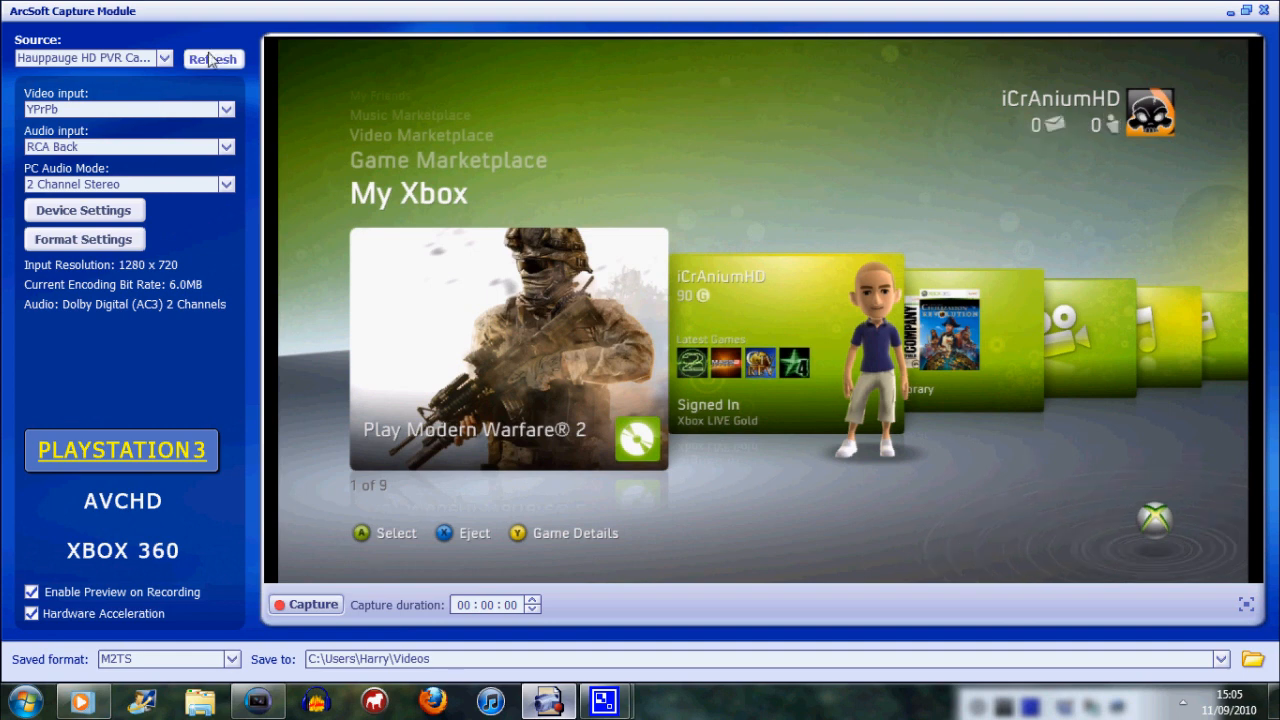
mouse_move(158, 76)
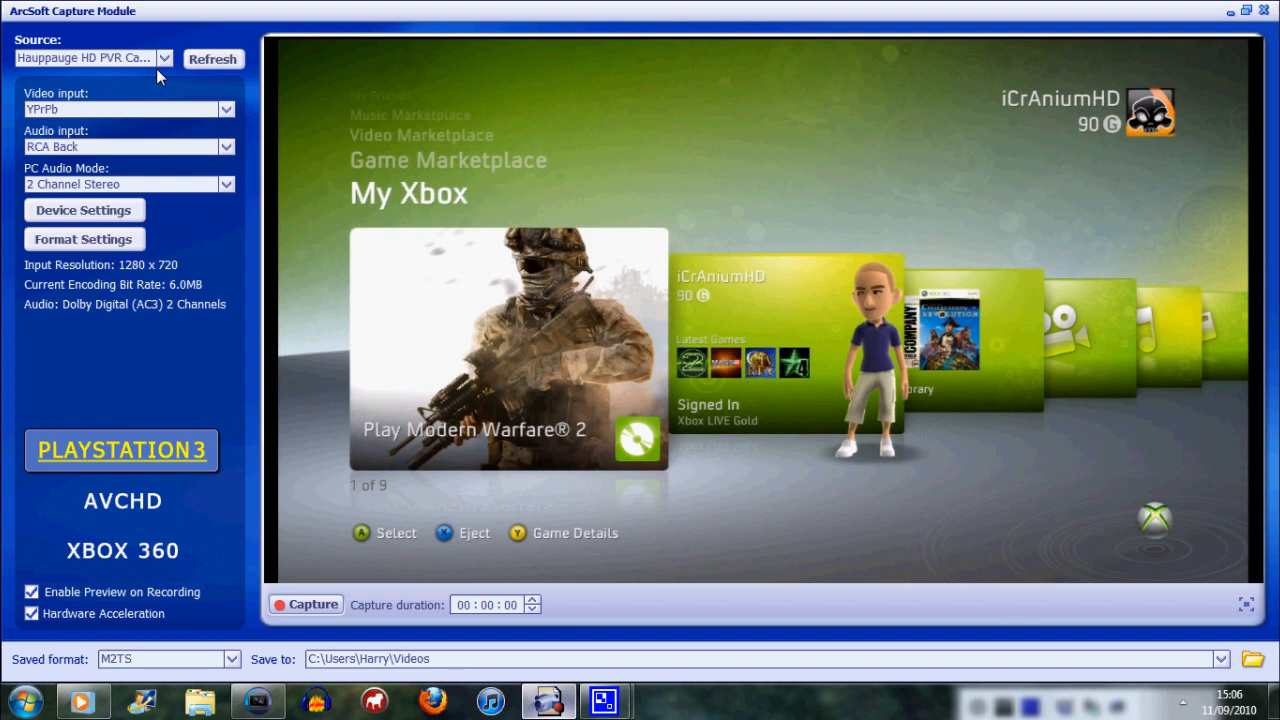
mouse_move(206, 66)
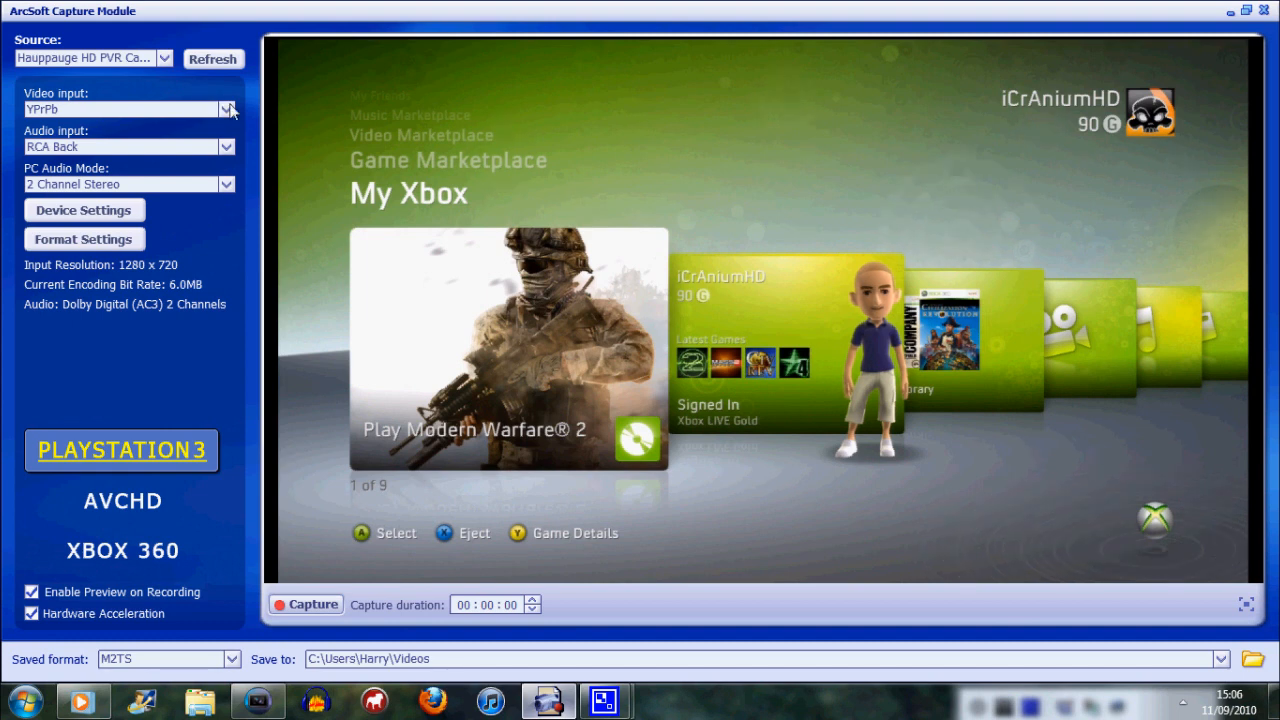
left_click(228, 108)
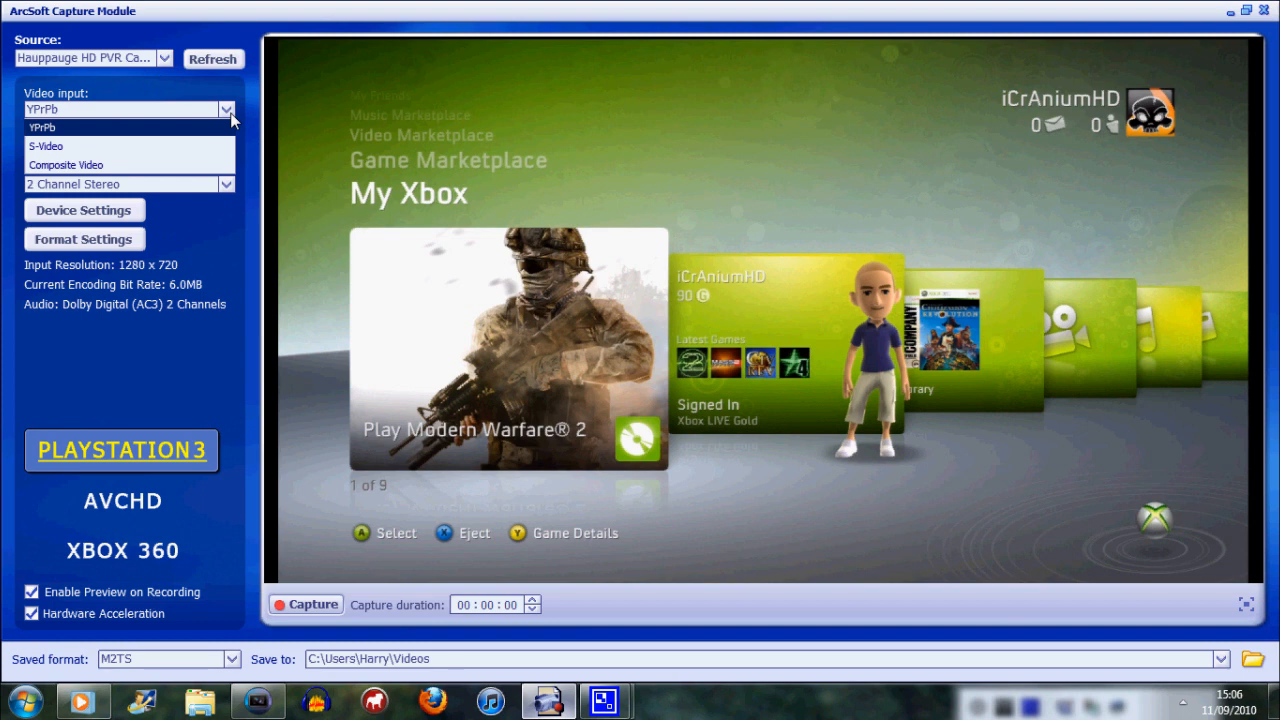
mouse_move(204, 160)
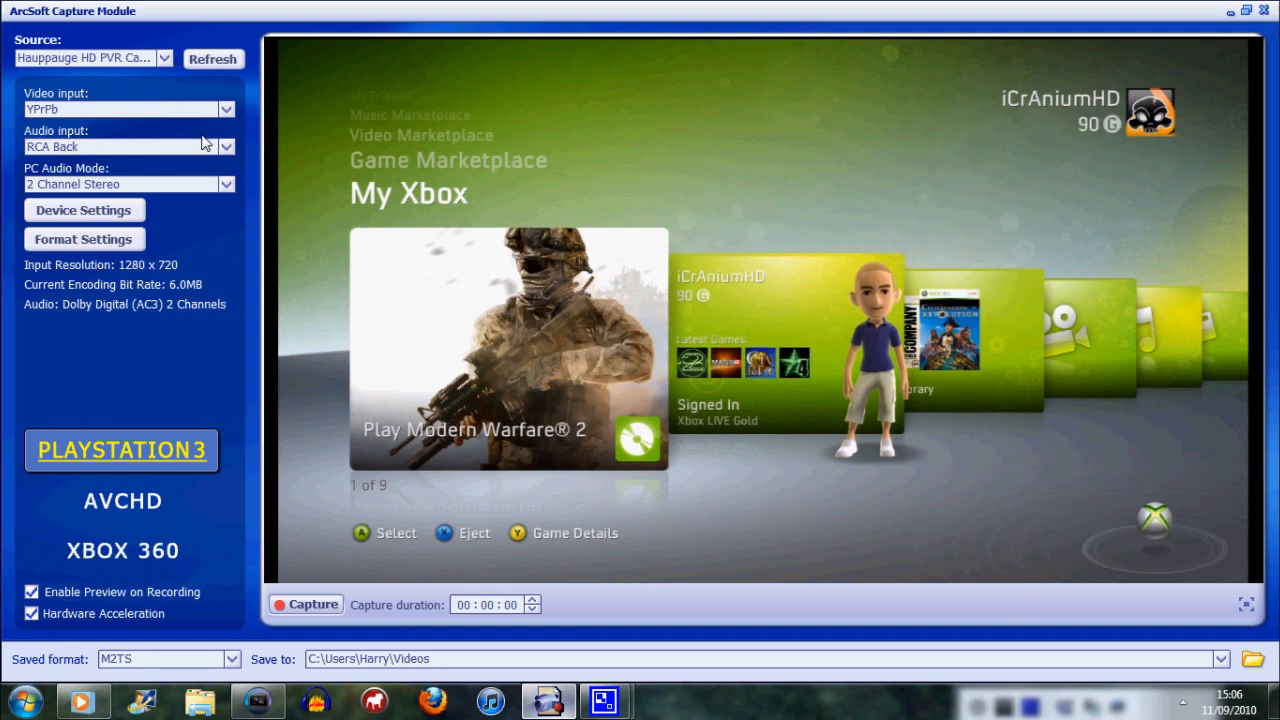
mouse_move(216, 190)
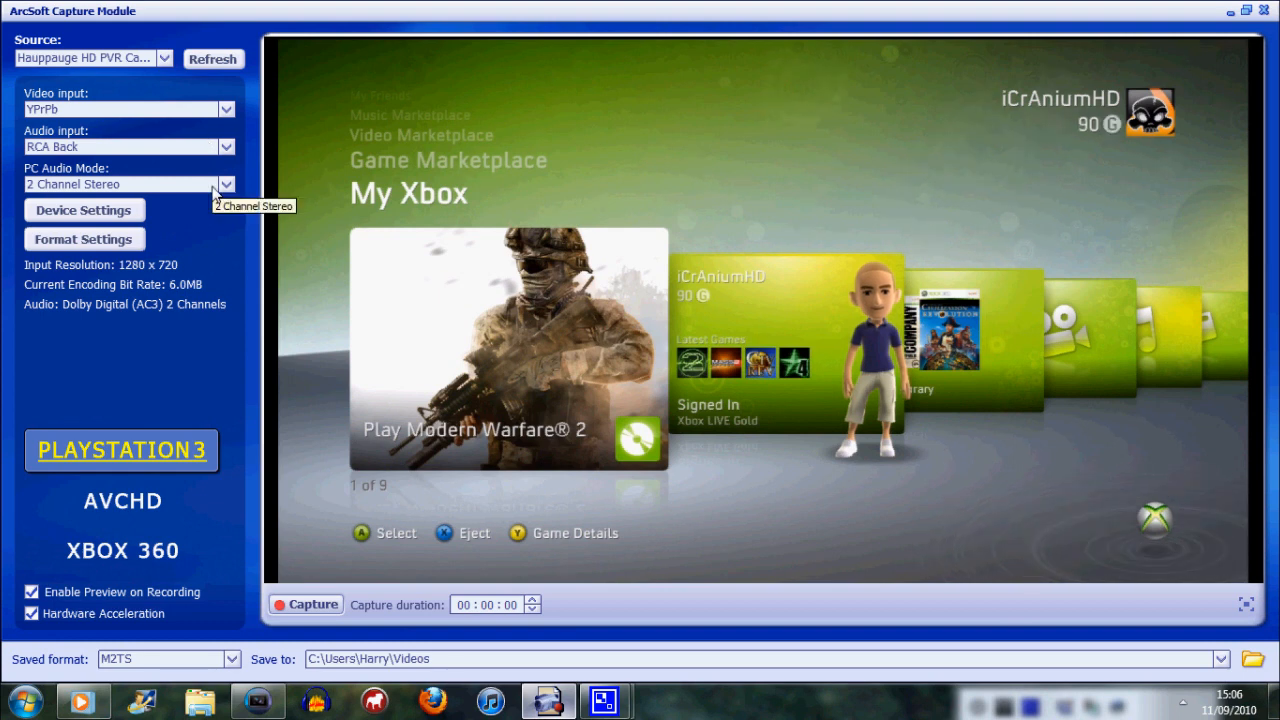
left_click(226, 184)
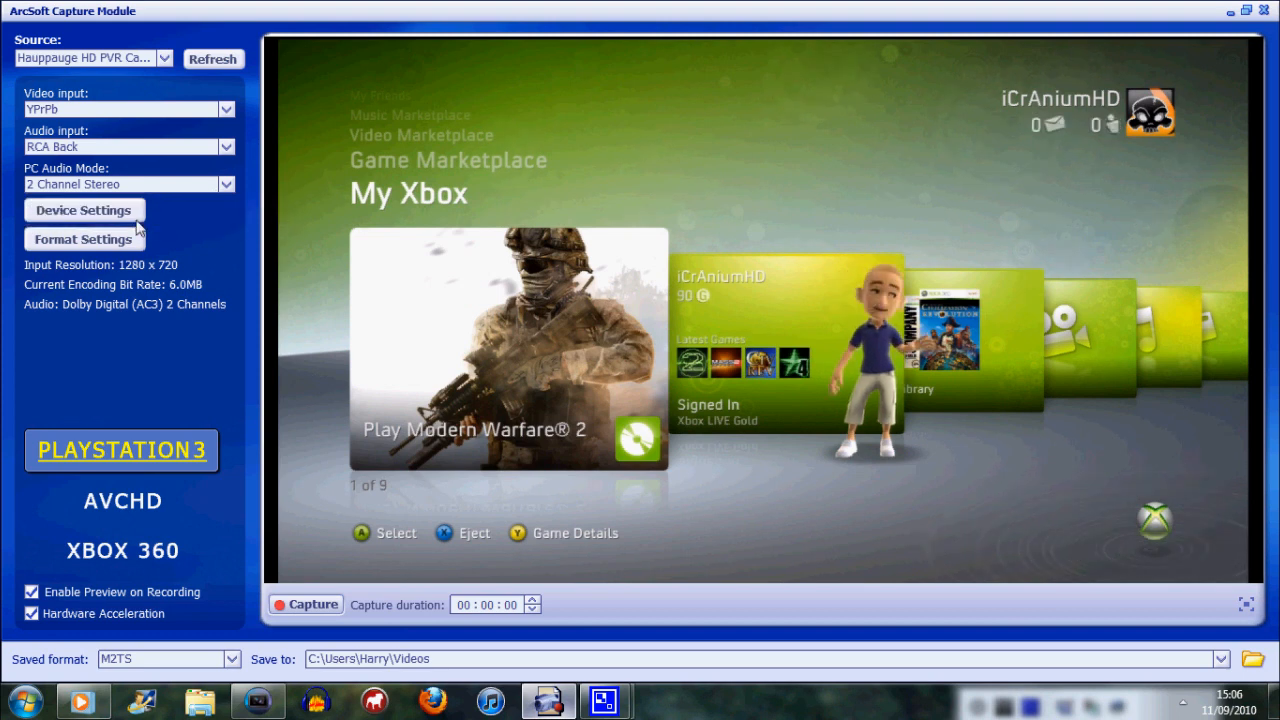
Review the capture device's Video Decoder properties (720-line signal) and accept them
left_click(84, 210)
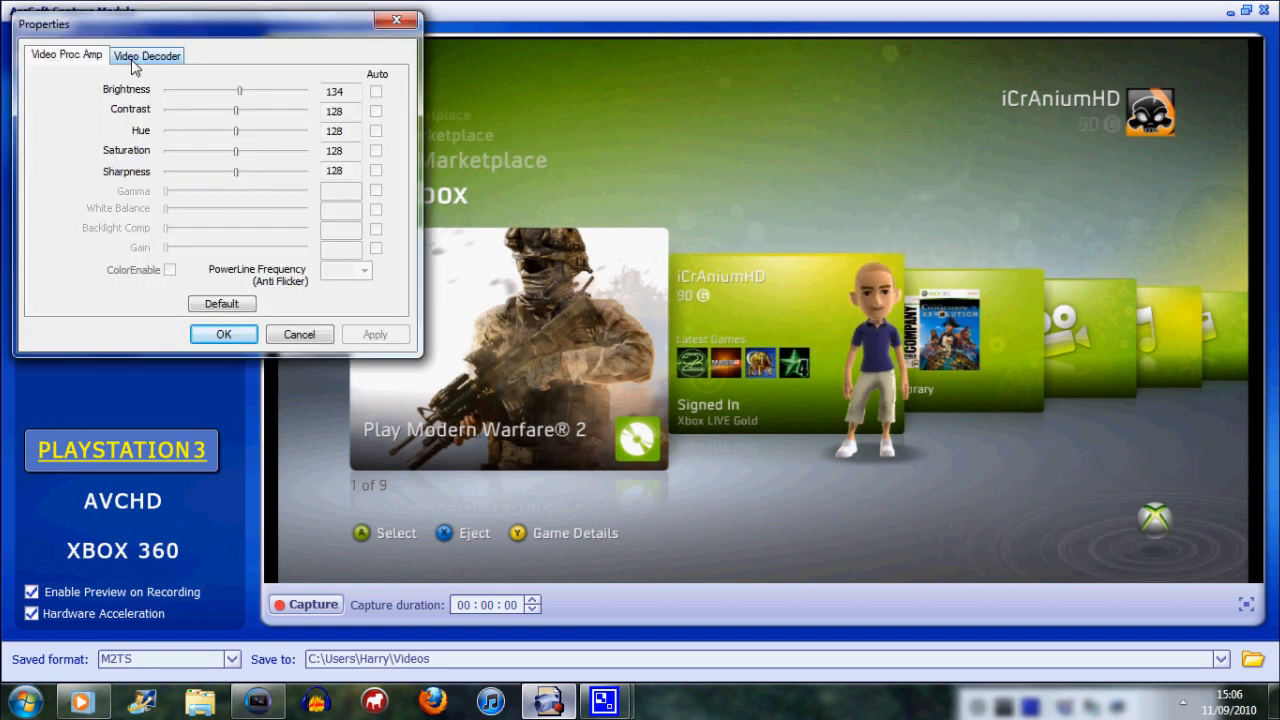
left_click(158, 54)
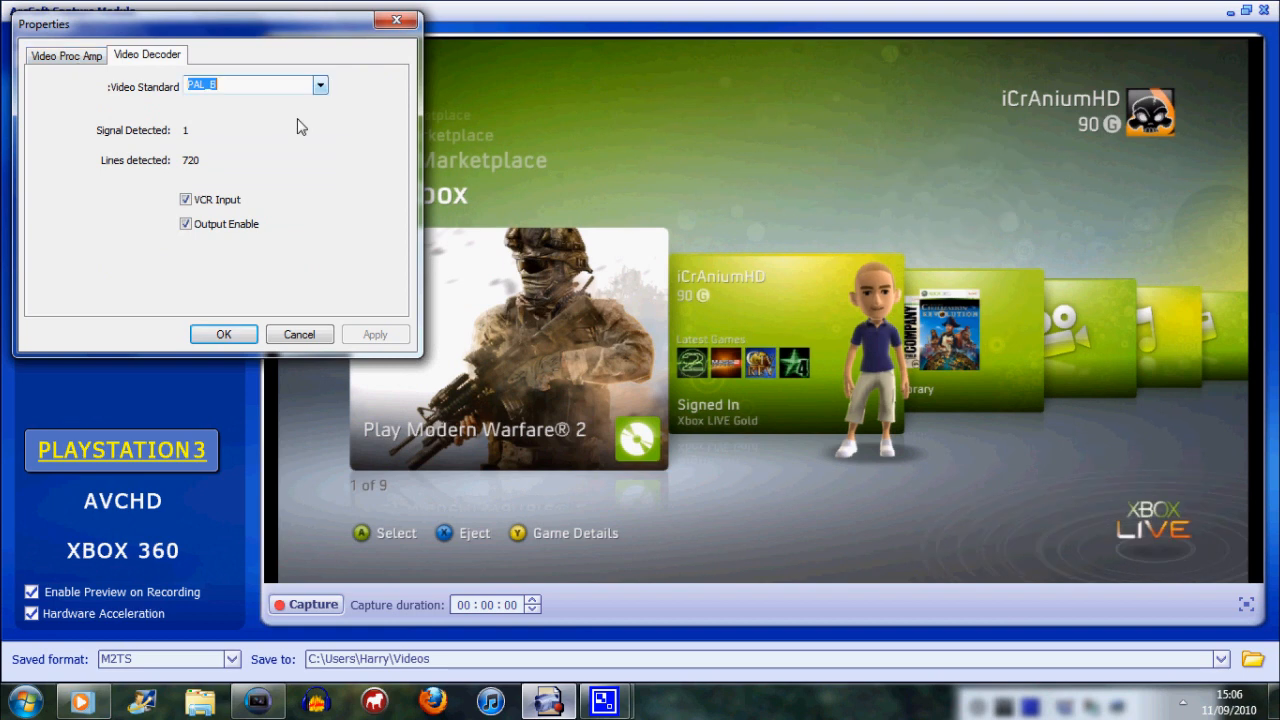
mouse_move(294, 146)
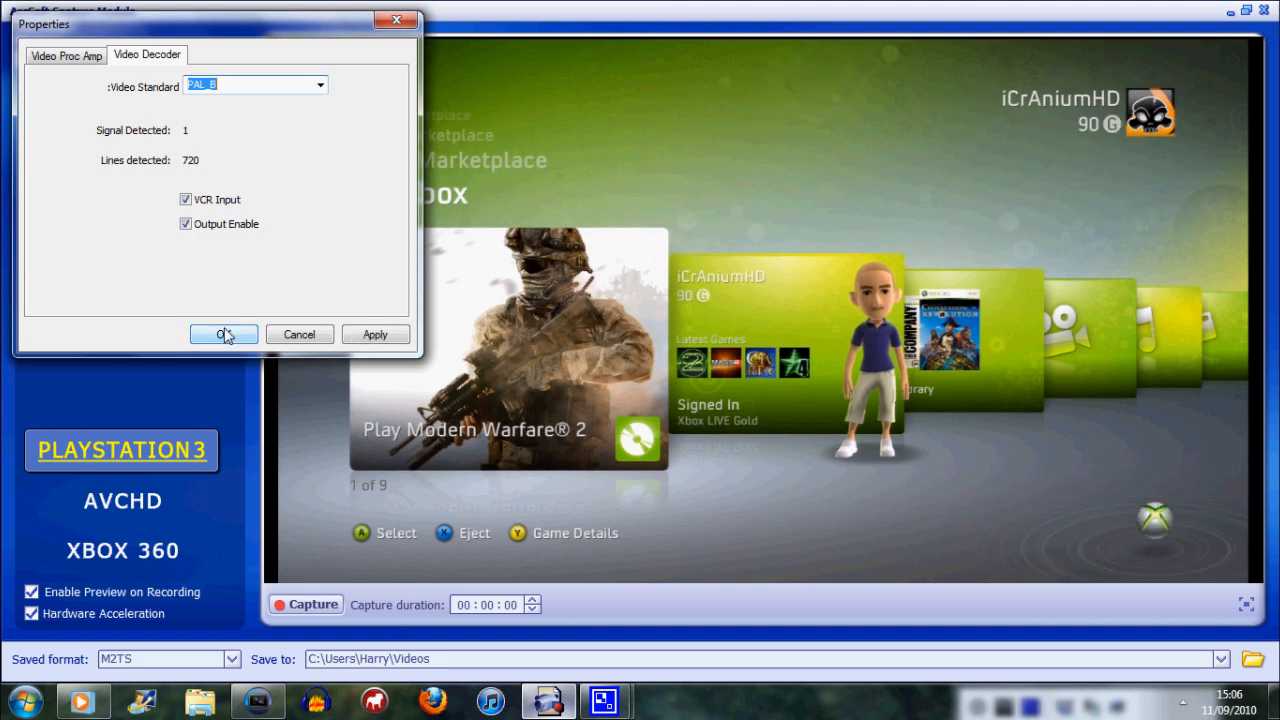
left_click(224, 334)
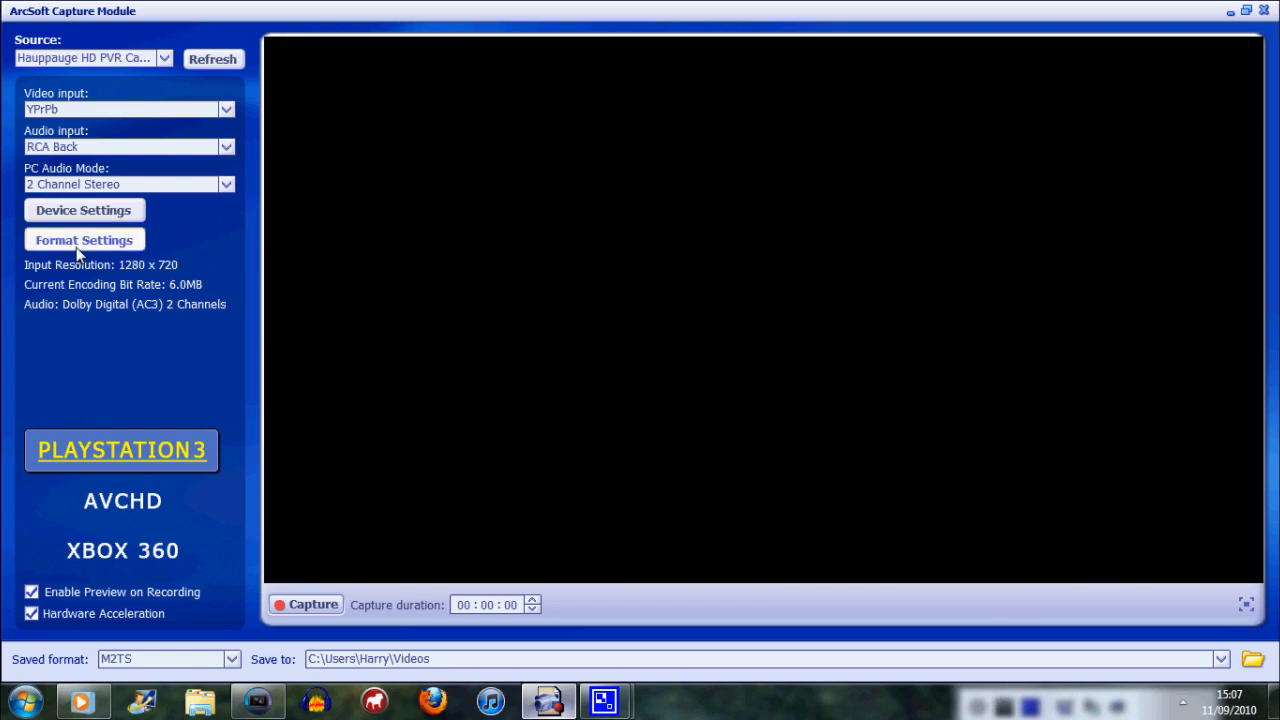
Enter the new Hauppauge H264 encoder bitrate for 1280x720 at 60 fps and apply it
left_click(84, 240)
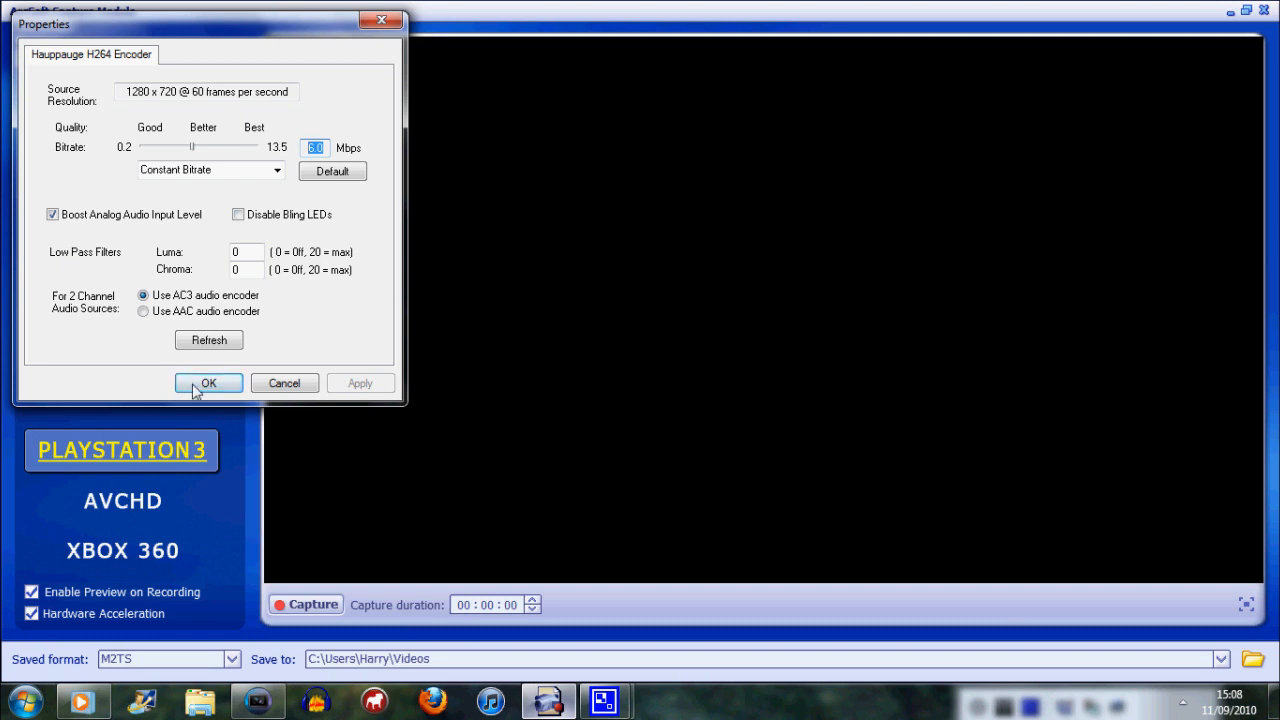
left_click(208, 382)
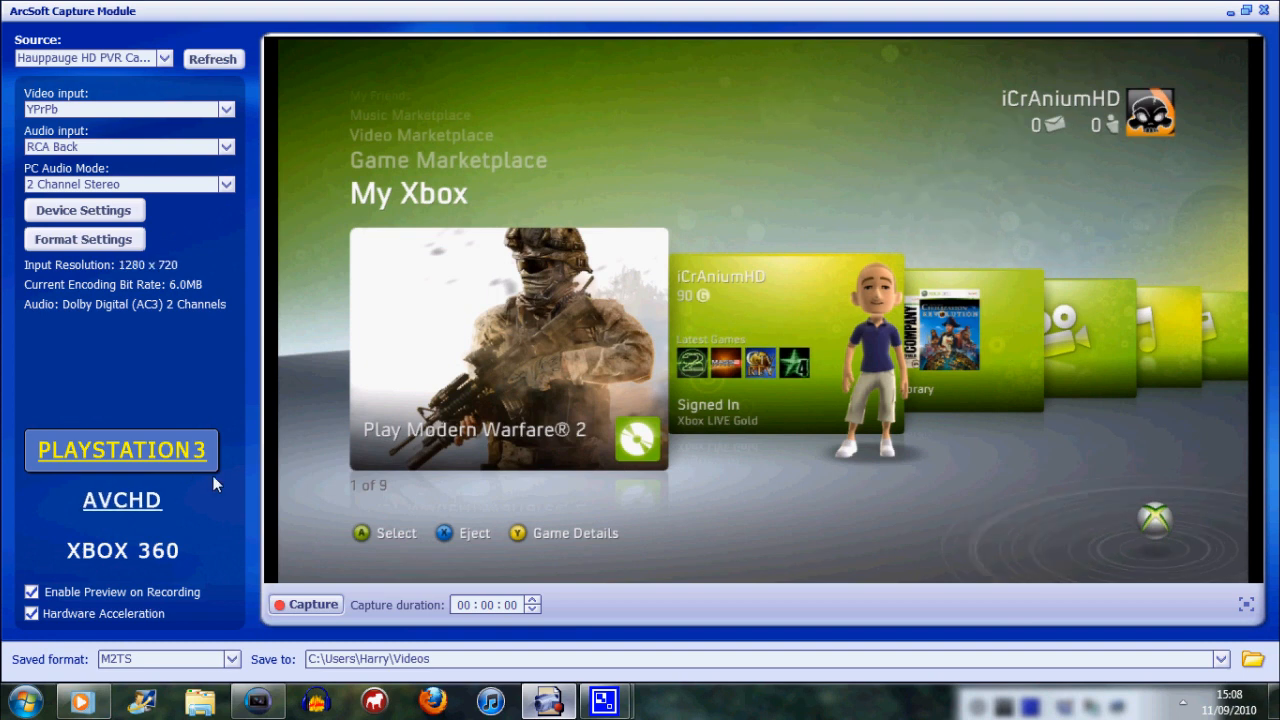
mouse_move(140, 464)
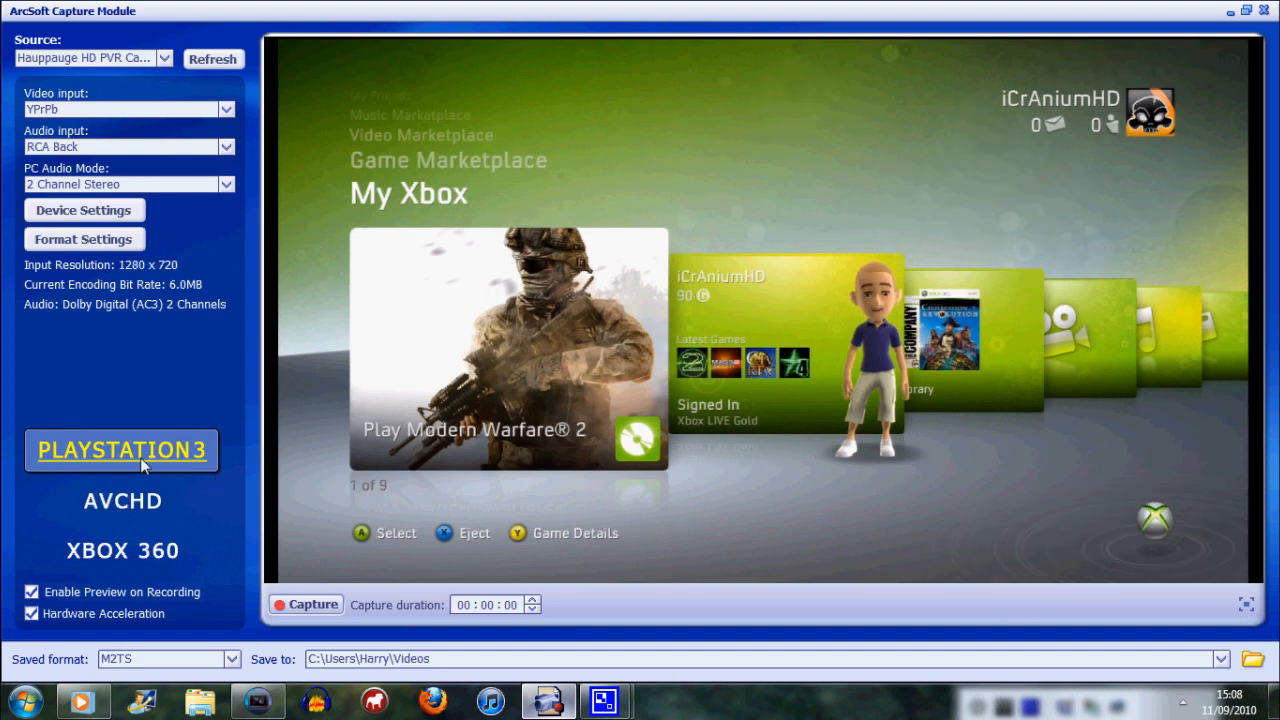
Select the PlayStation 3 preset, keeping M2TS as the saved output format
left_click(232, 660)
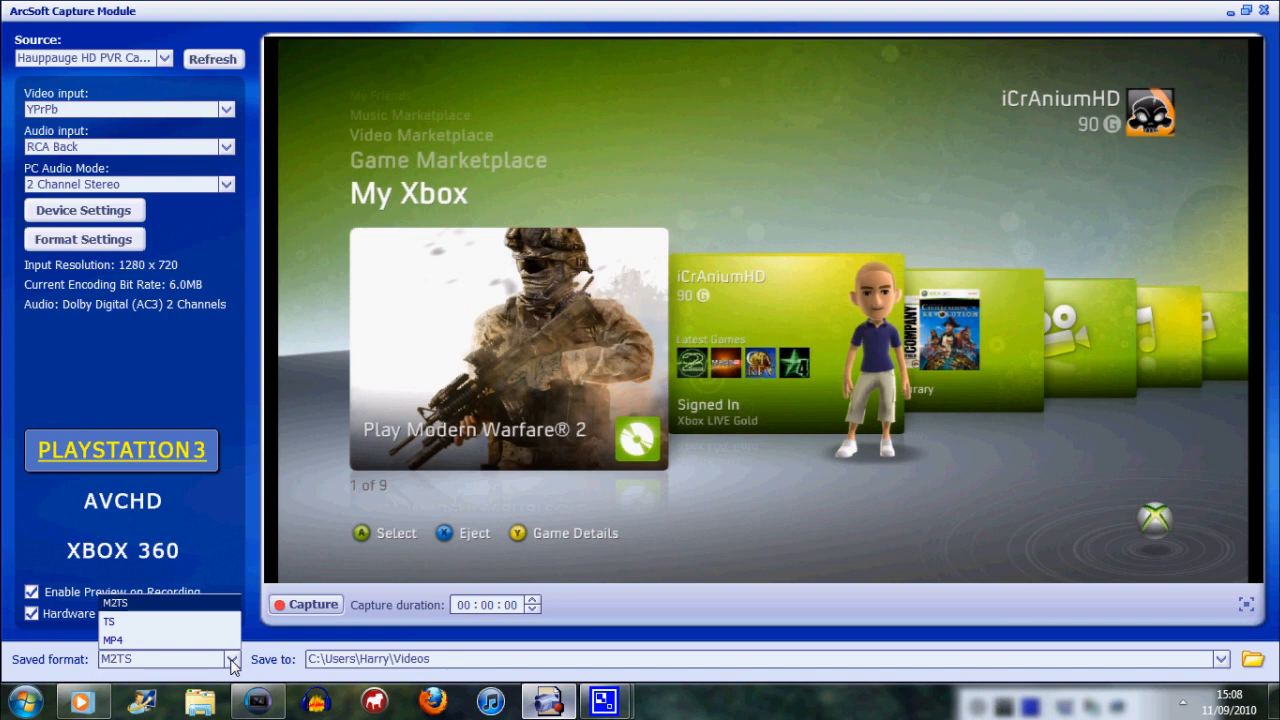